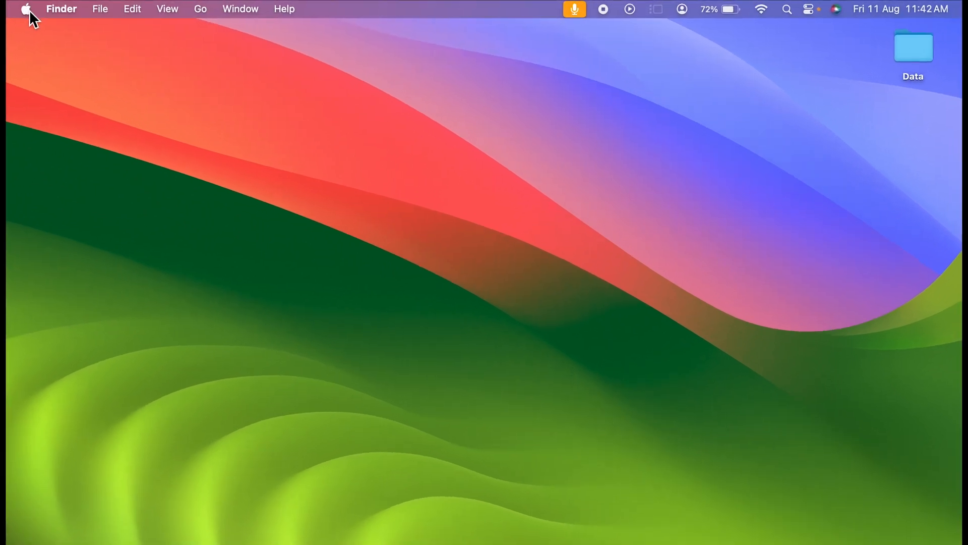
Step: From the Apple menu reach Appearance settings, try Dark and Auto, then return to Light
left_click(26, 9)
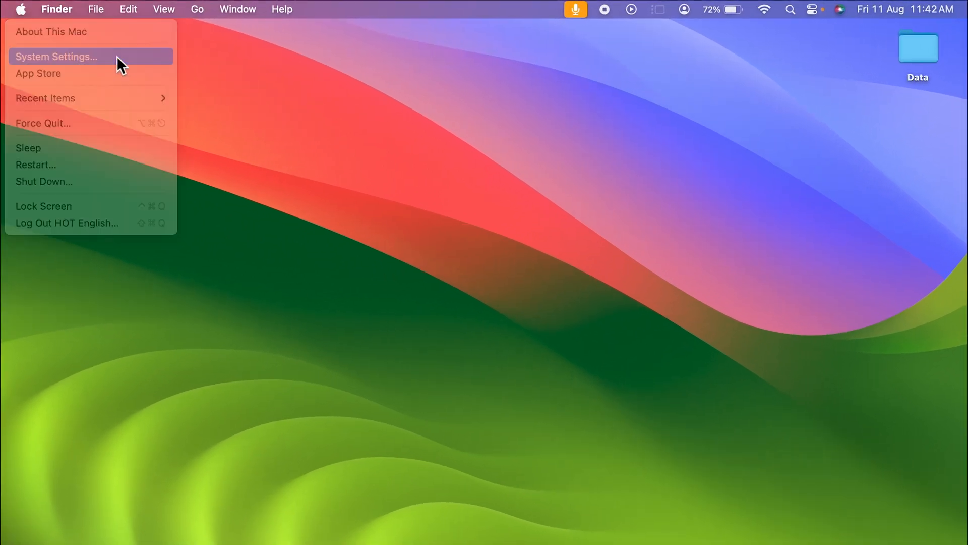
left_click(56, 57)
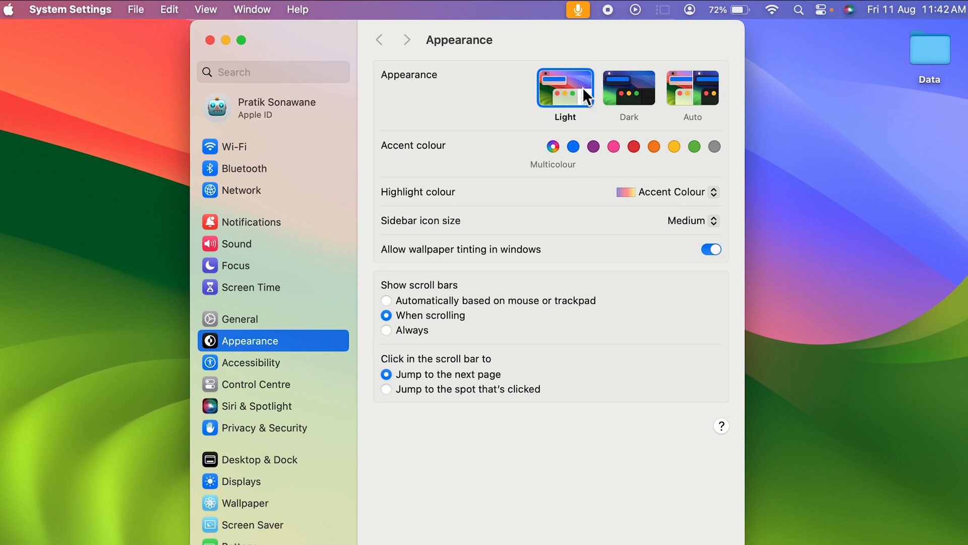
left_click(629, 87)
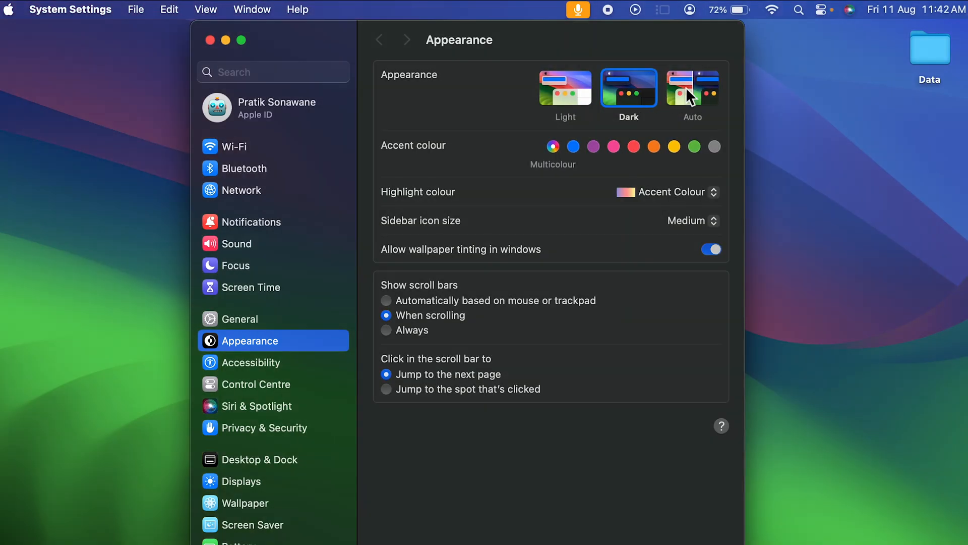
left_click(692, 87)
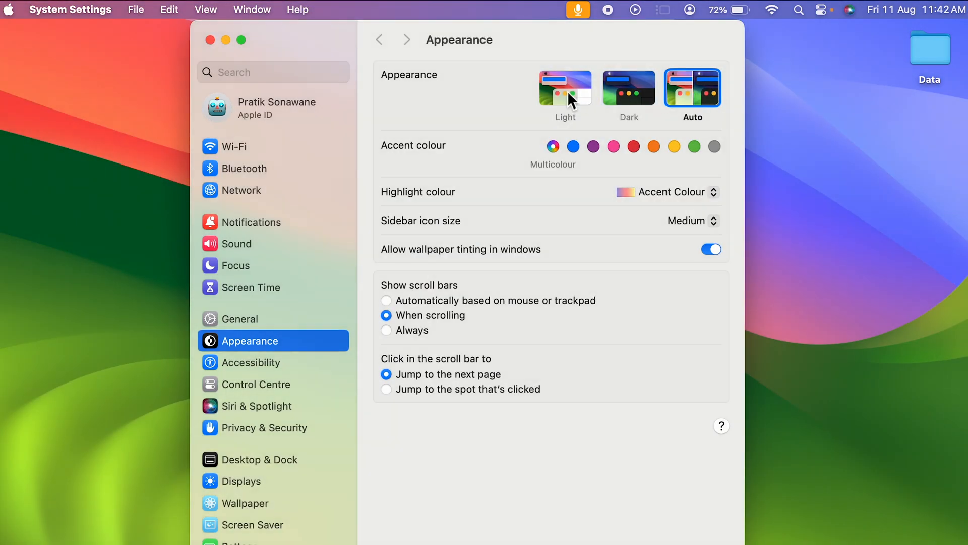
left_click(565, 86)
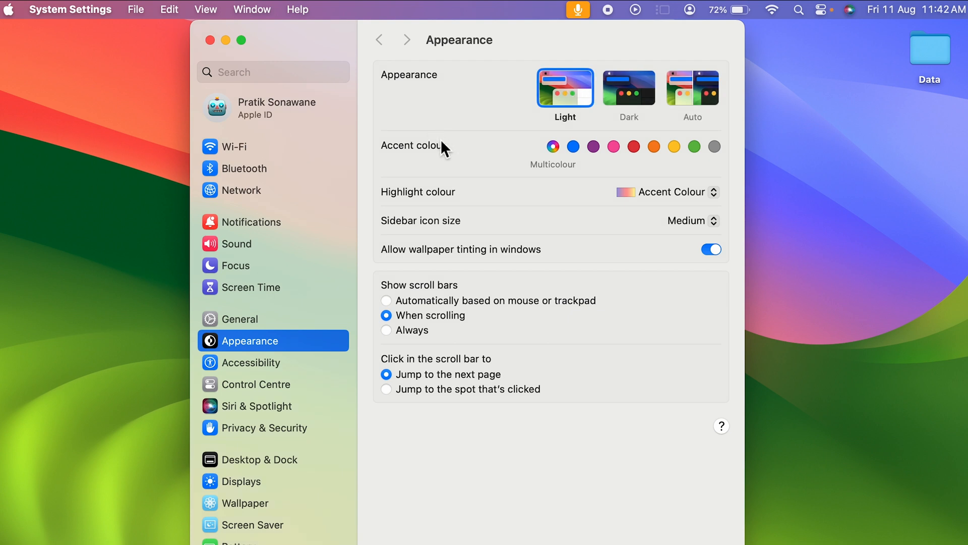
mouse_move(395, 214)
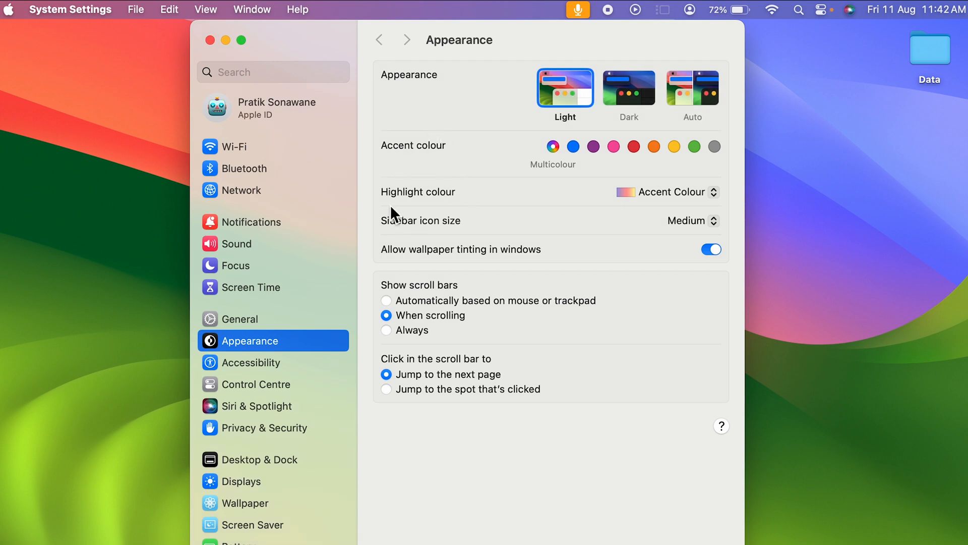
mouse_move(439, 161)
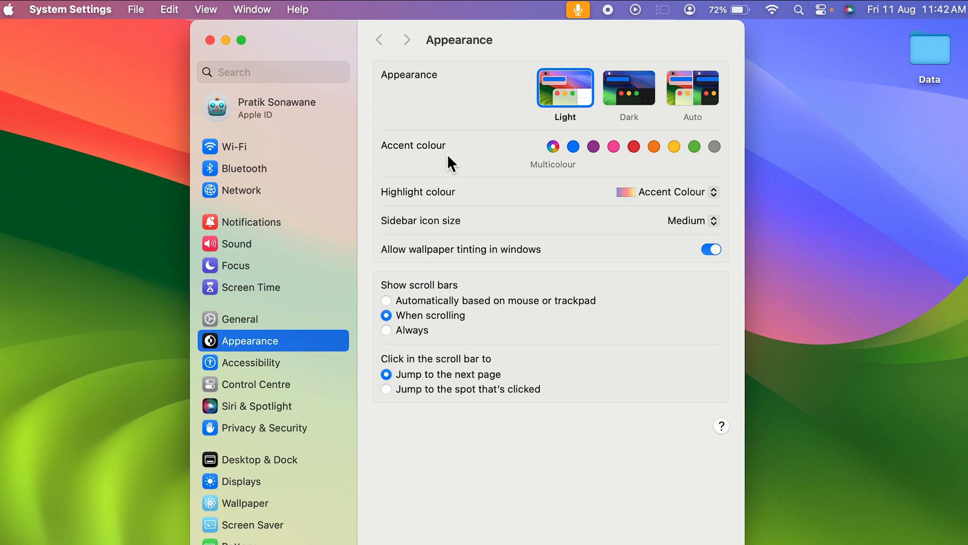
mouse_move(148, 524)
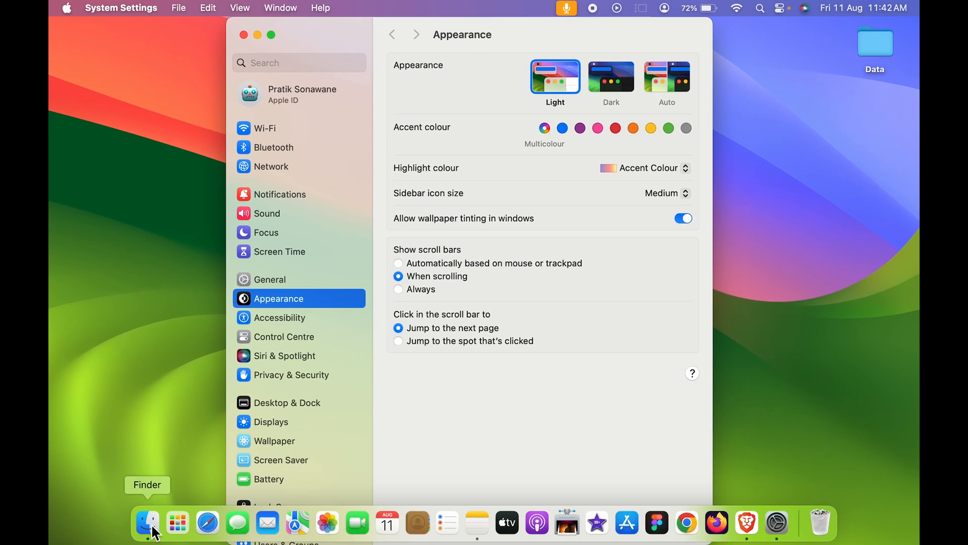
Step: In Finder's Applications list select Clock then Calculator to show the default blue selection colour
left_click(147, 523)
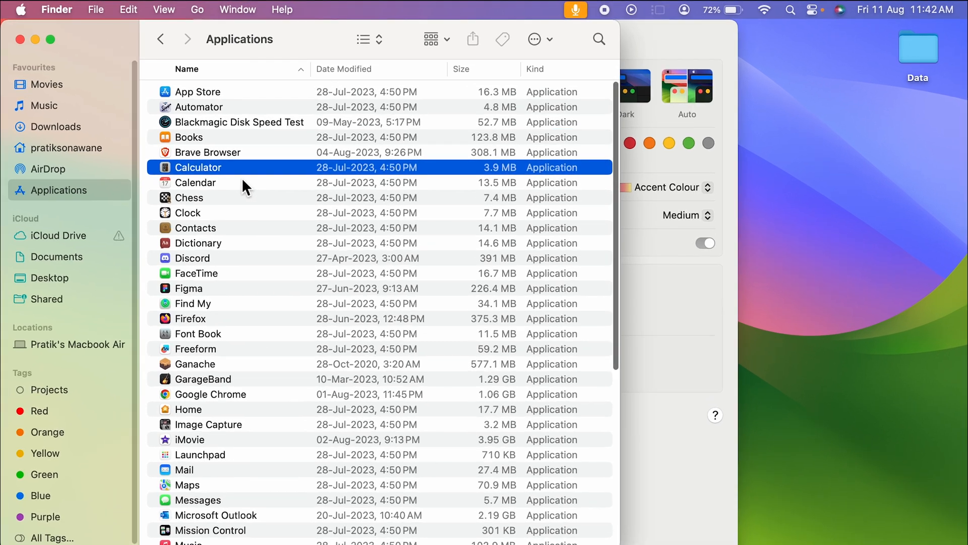
left_click(195, 182)
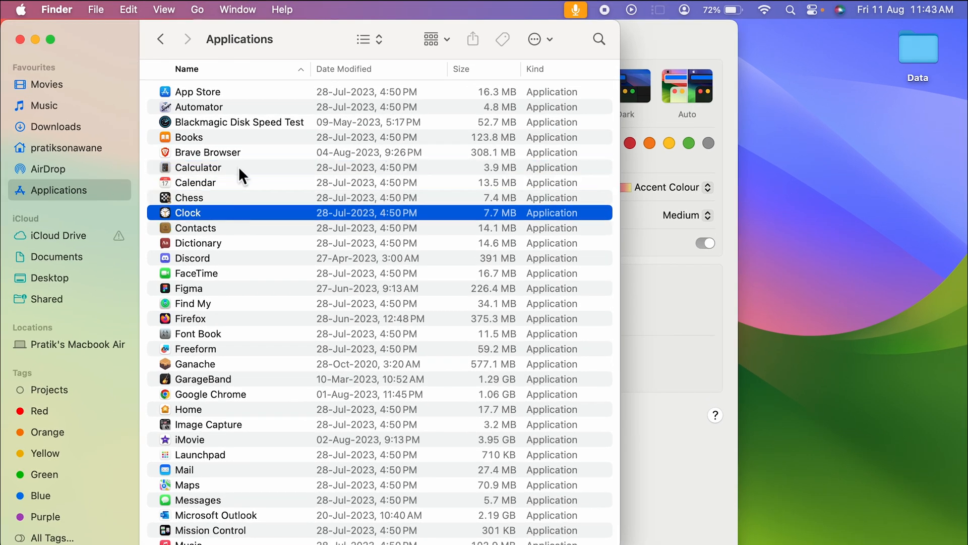
left_click(198, 167)
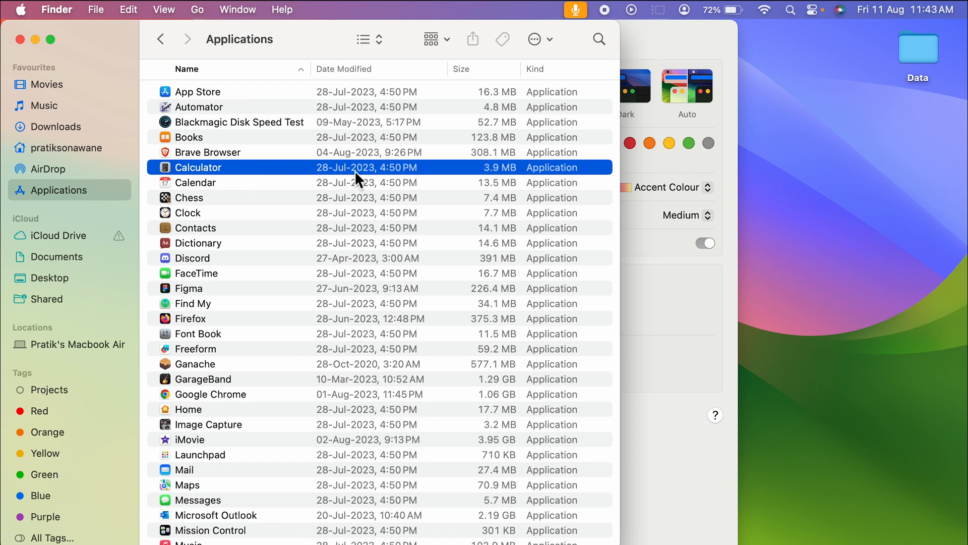
mouse_move(274, 177)
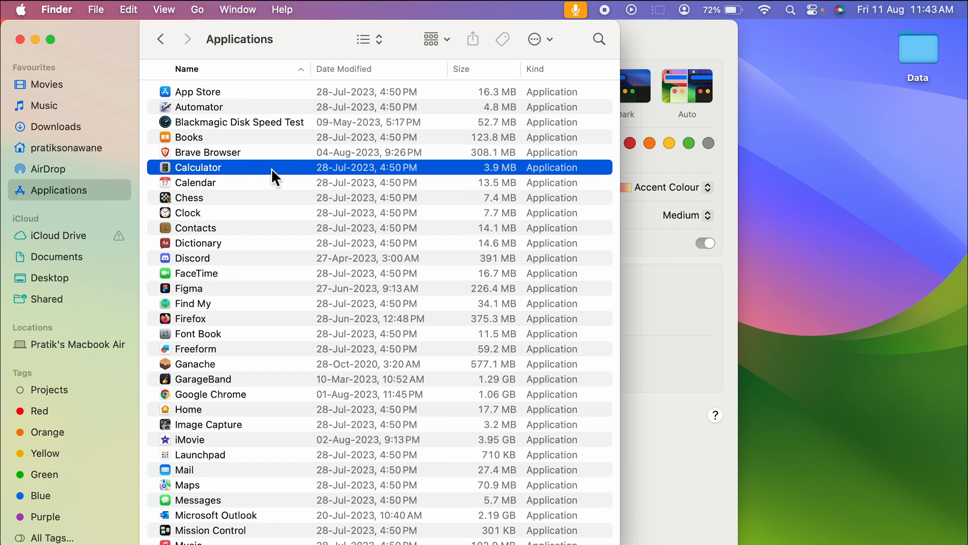
mouse_move(31, 96)
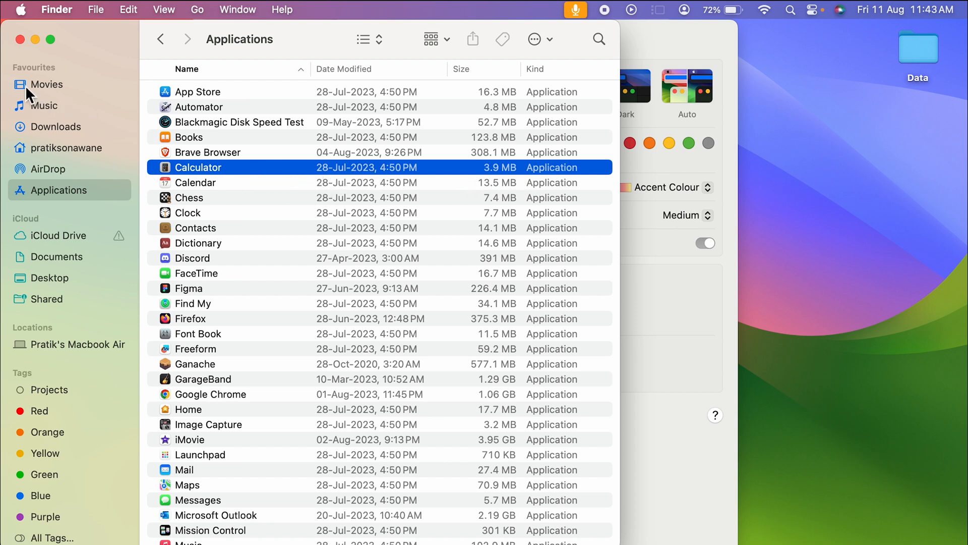
mouse_move(31, 107)
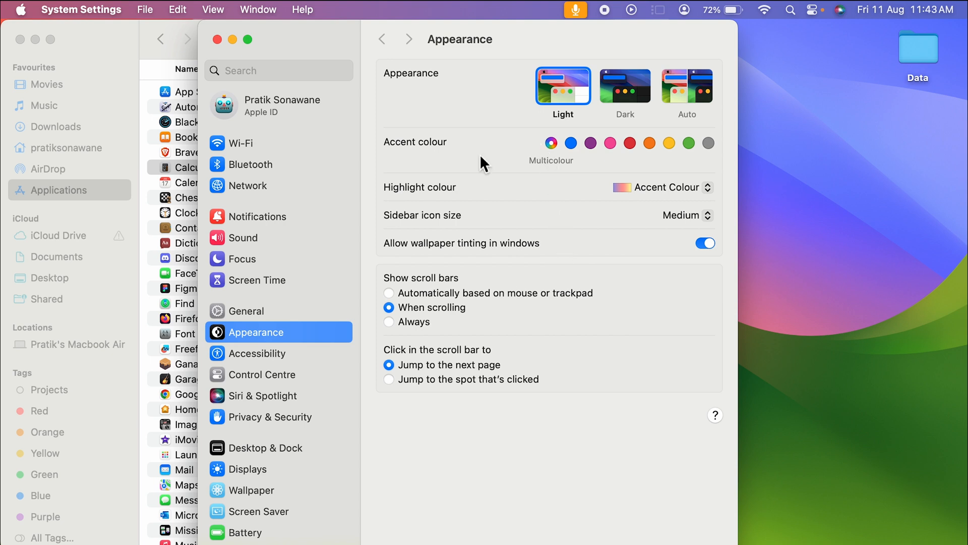
mouse_move(387, 271)
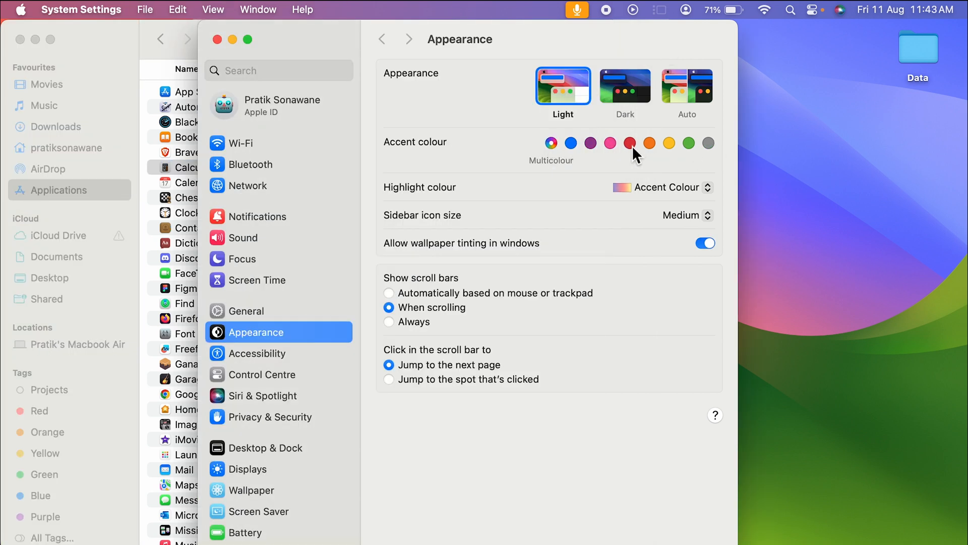
Step: Try Red, Yellow and Red accent swatches, then settle on Orange as the accent colour
left_click(630, 142)
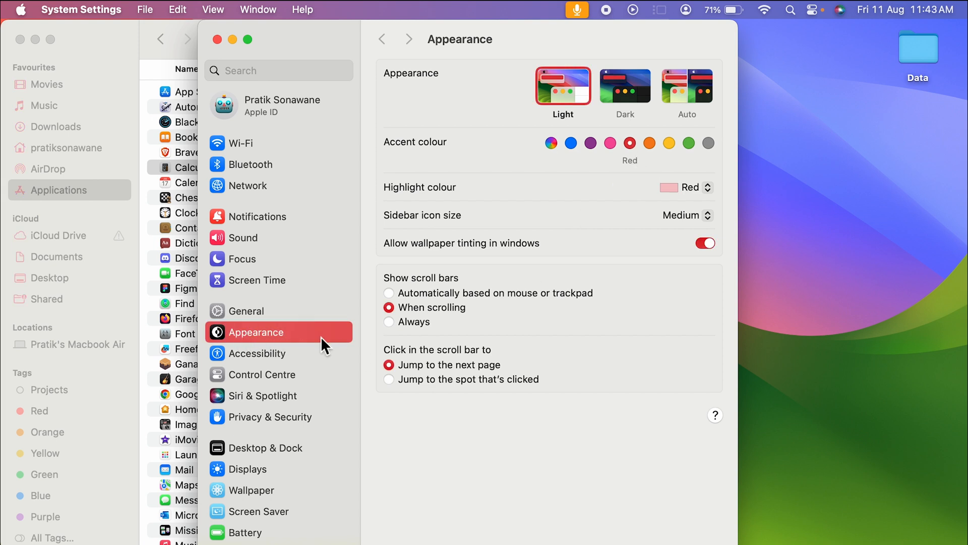
mouse_move(343, 339)
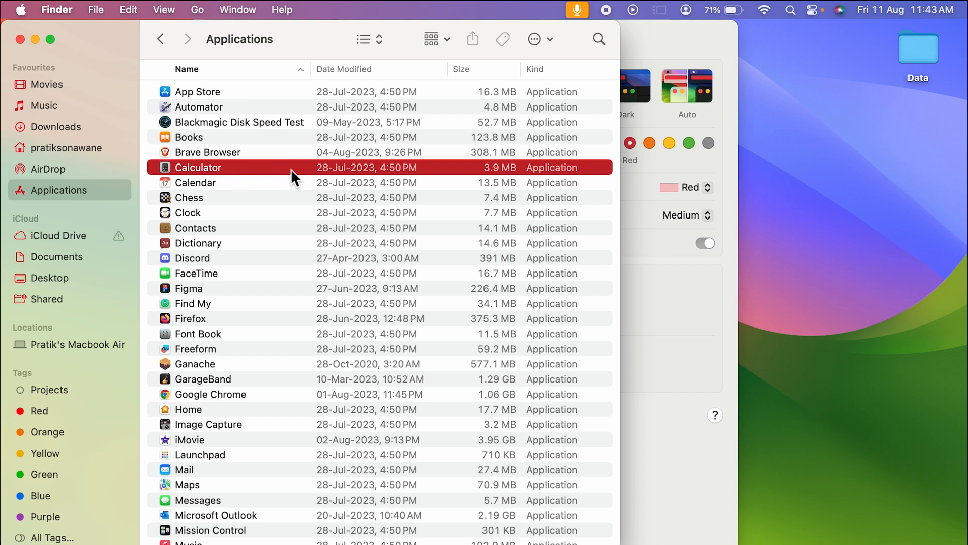
mouse_move(21, 96)
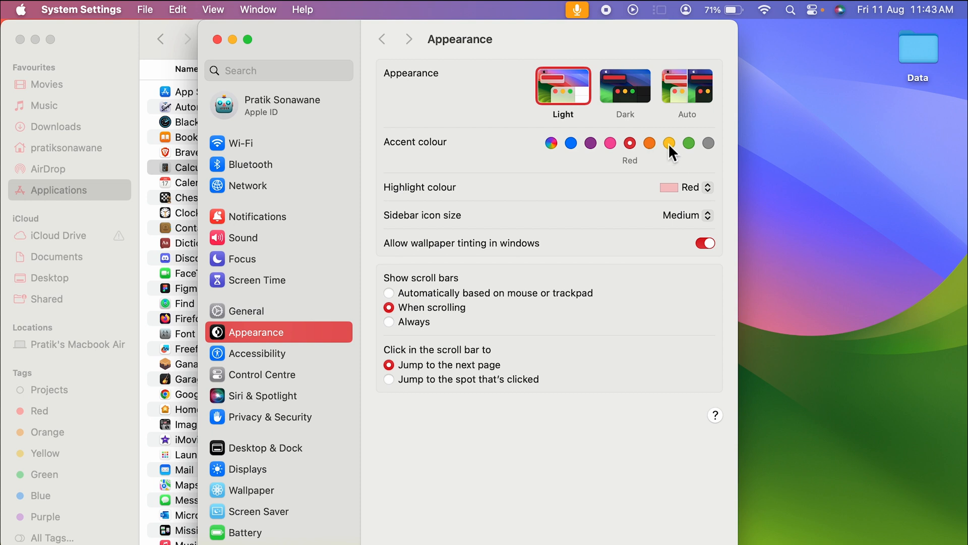
left_click(669, 143)
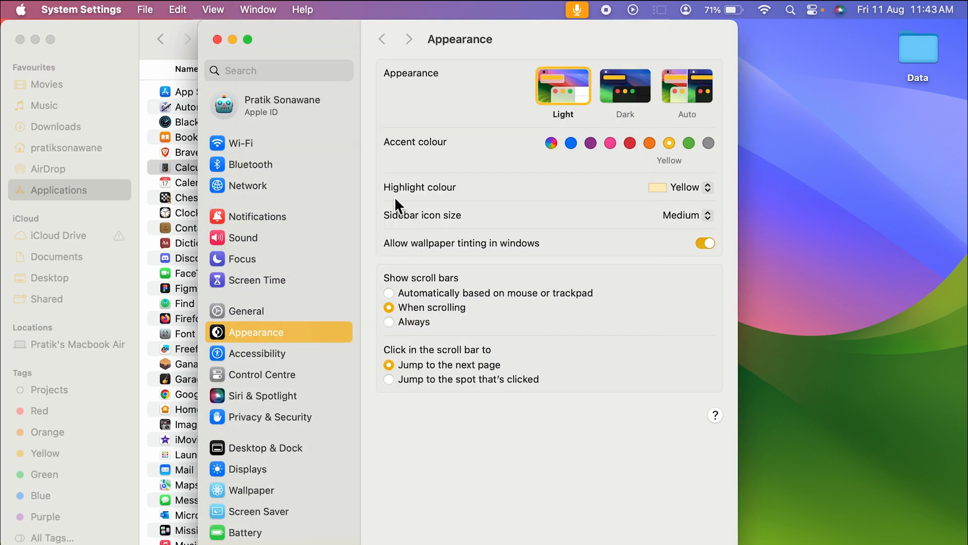
left_click(630, 142)
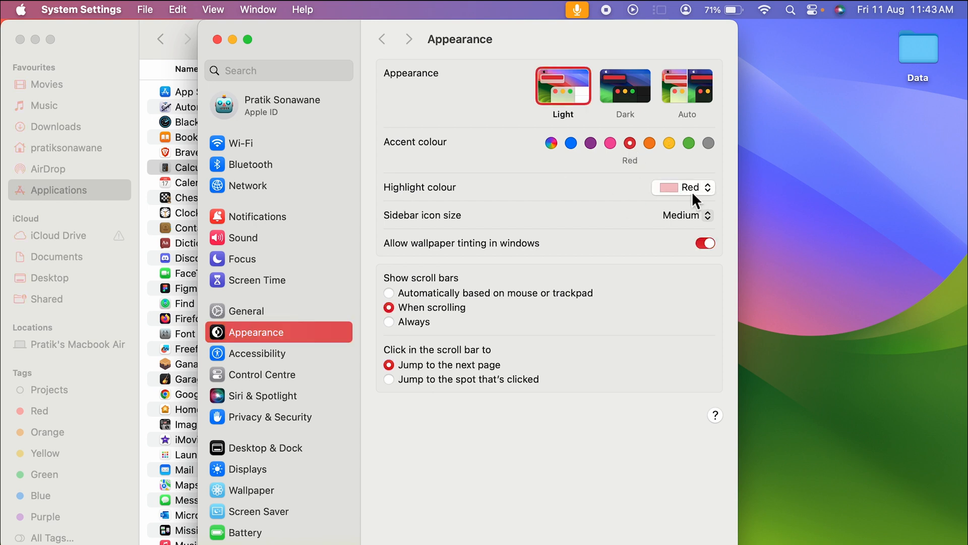
left_click(648, 142)
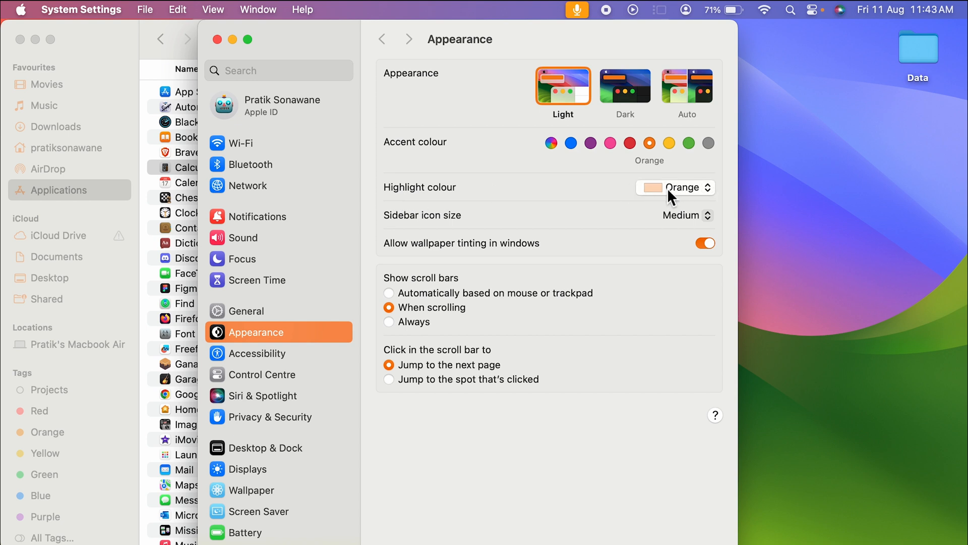
mouse_move(696, 198)
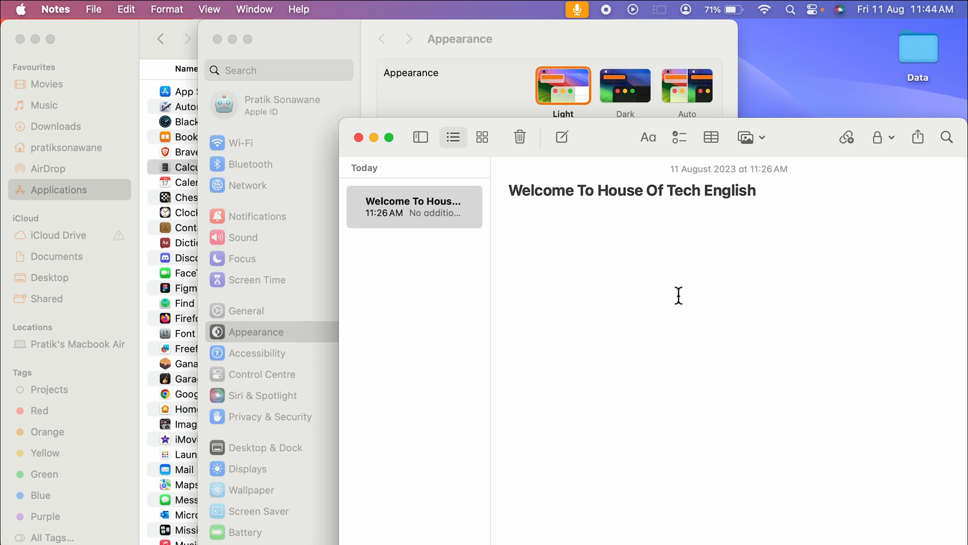
Step: Select the note title words, change the highlight colour to Pink, and re-select 'English' to show it
left_click_drag(577, 190, 663, 191)
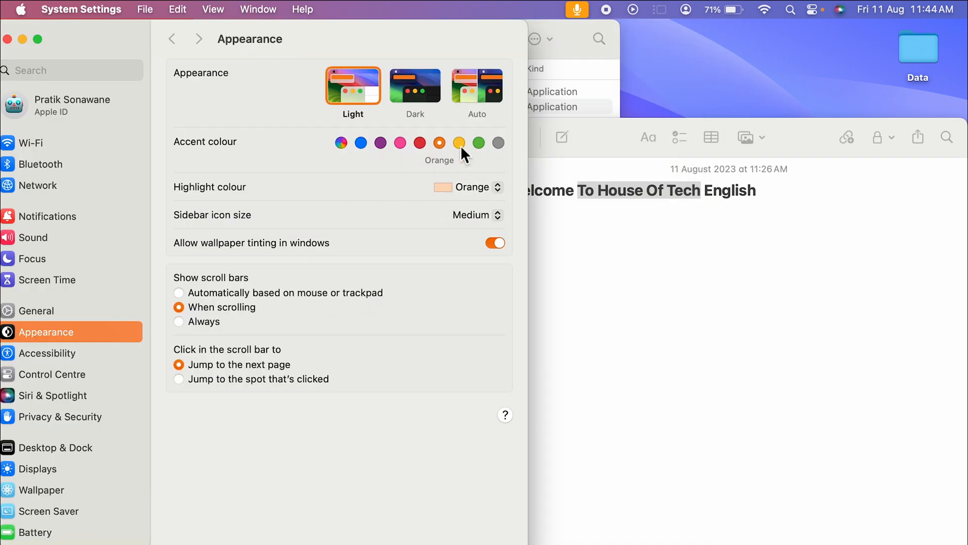
left_click(467, 187)
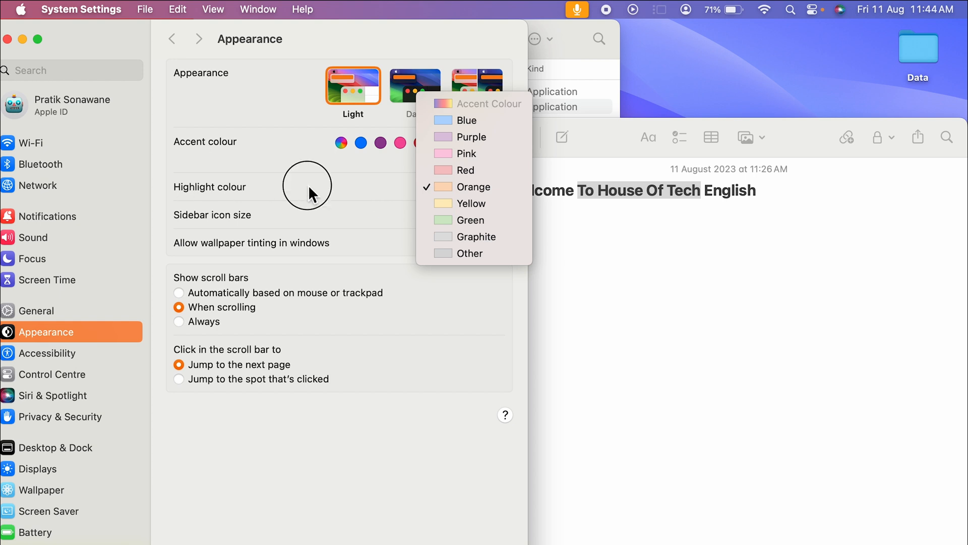
mouse_move(472, 120)
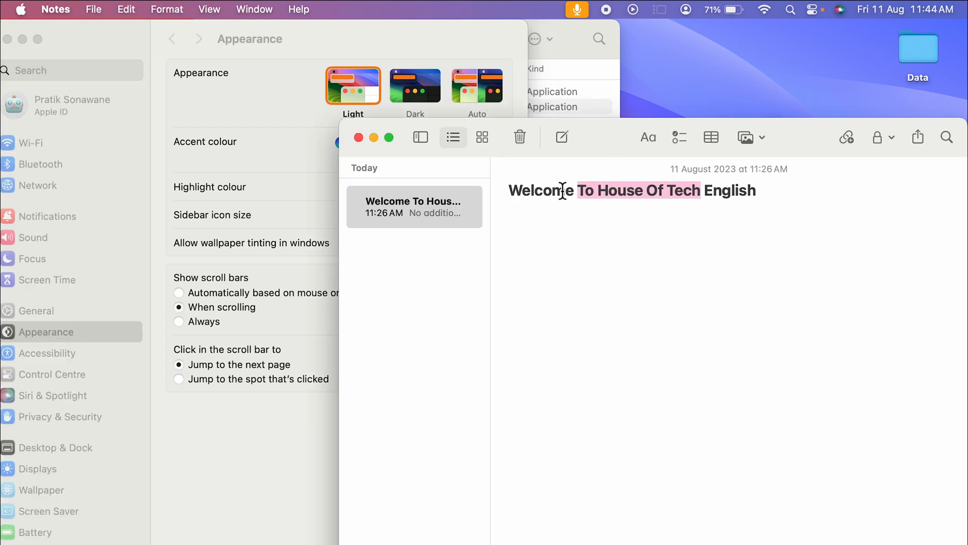
left_click(339, 141)
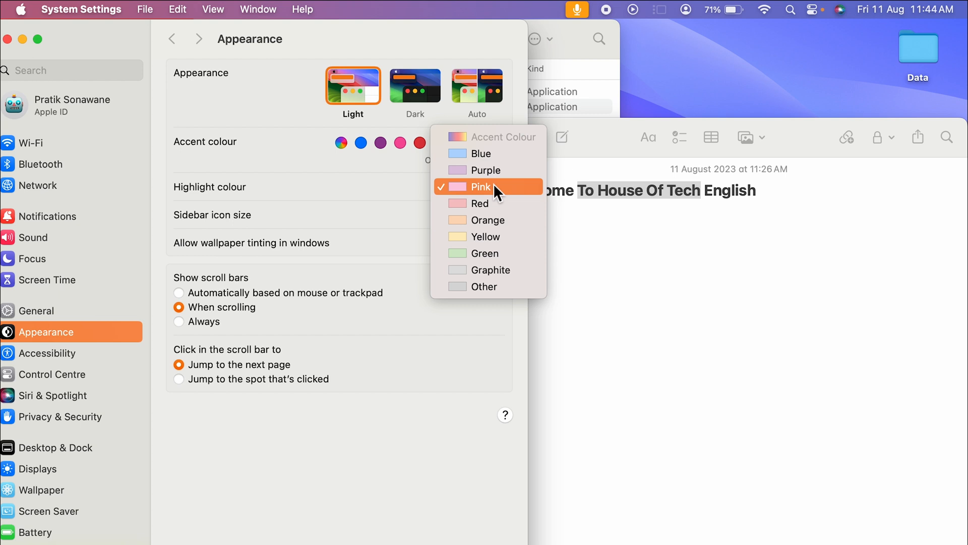
left_click(487, 186)
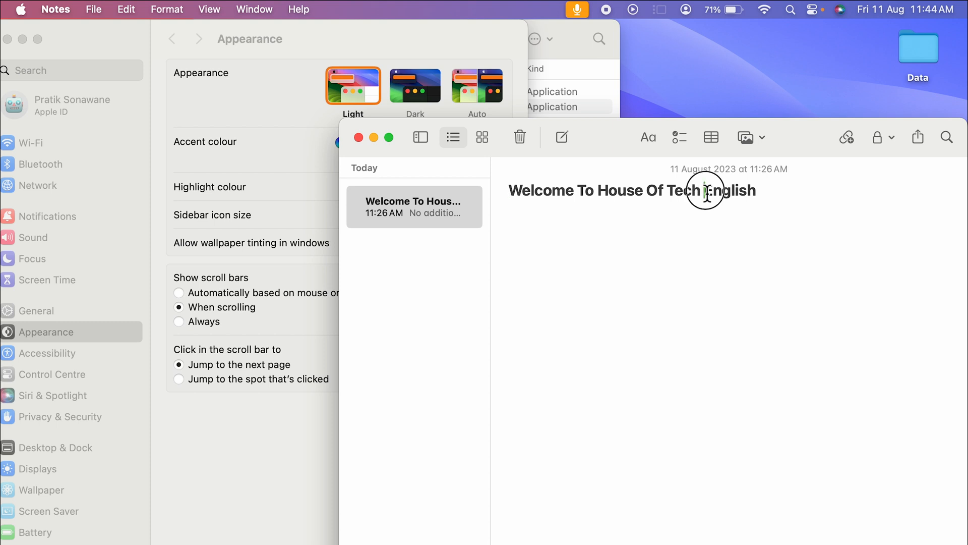
double_click(733, 191)
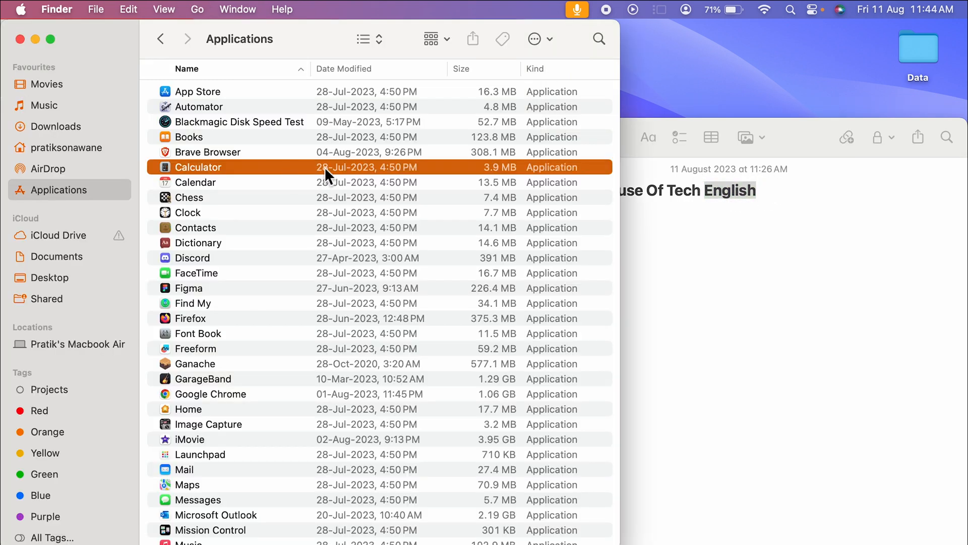
mouse_move(506, 180)
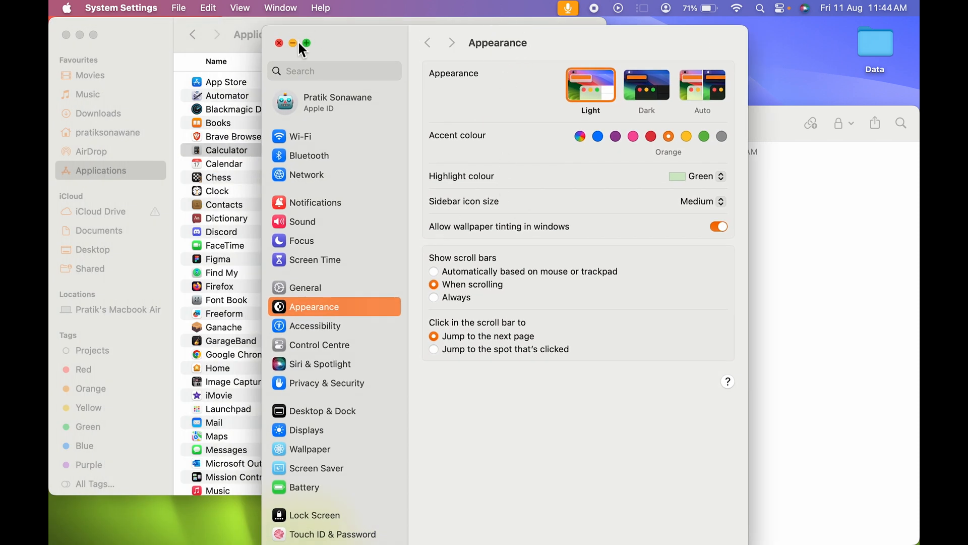
Step: Close the System Settings window, leaving only the Notes window on the desktop
left_click(278, 44)
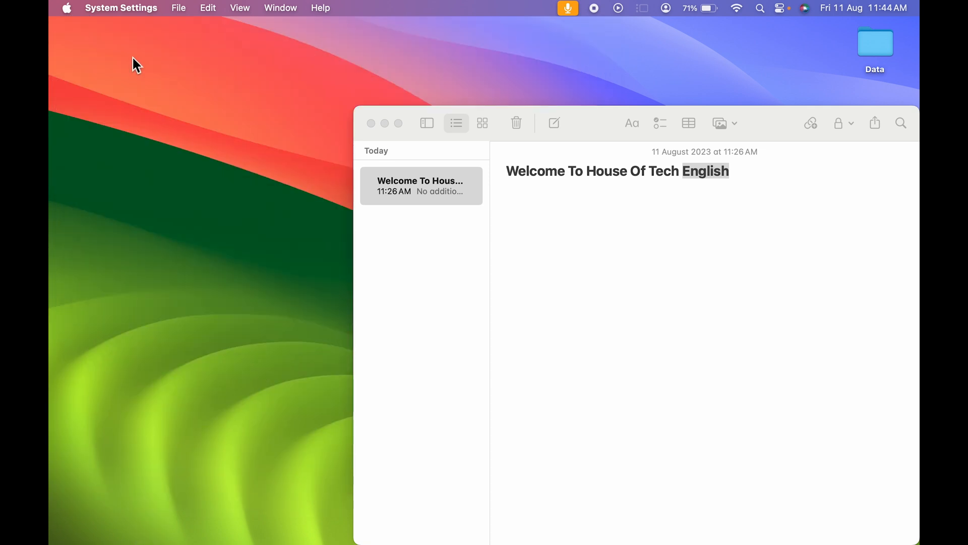